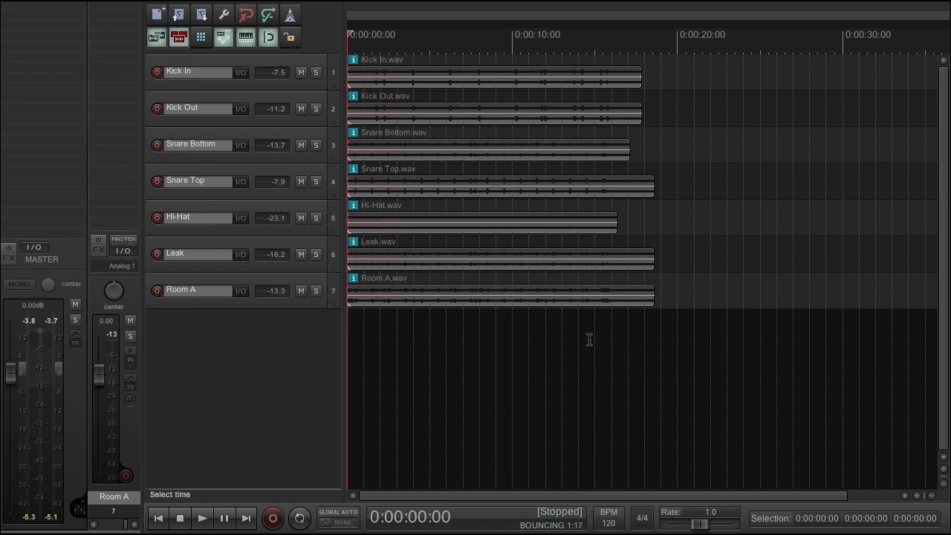
Step: Play from about 14 seconds, then move the seven drum tracks into a new subproject
click(578, 35)
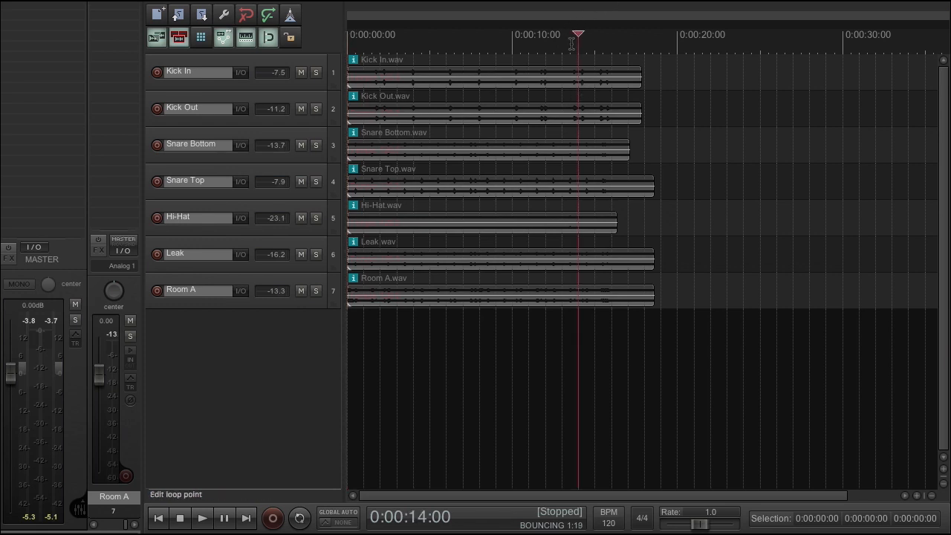
click(202, 518)
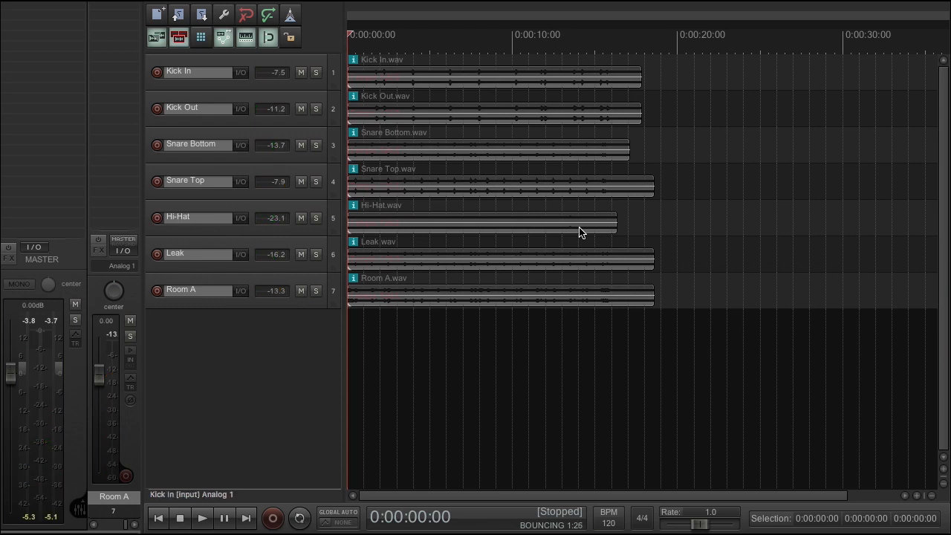
mouse_move(737, 330)
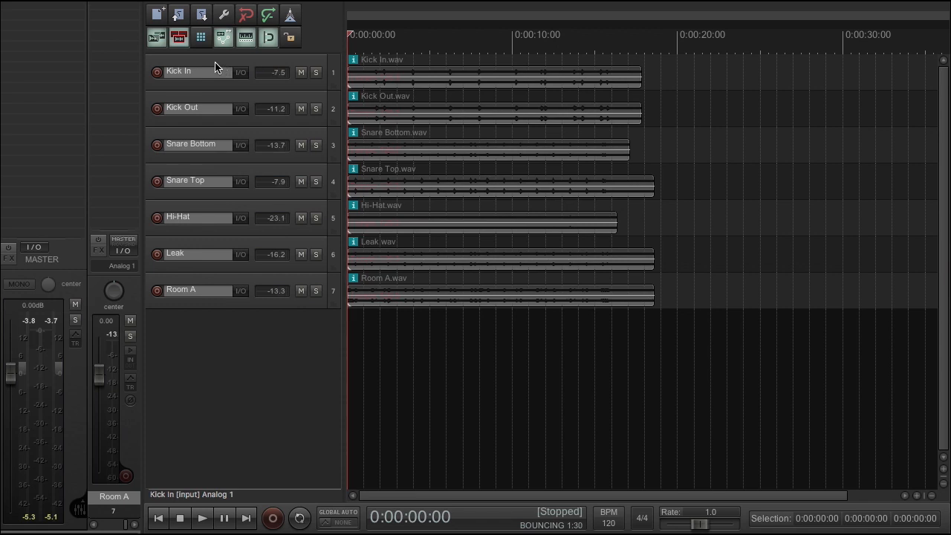
click(178, 70)
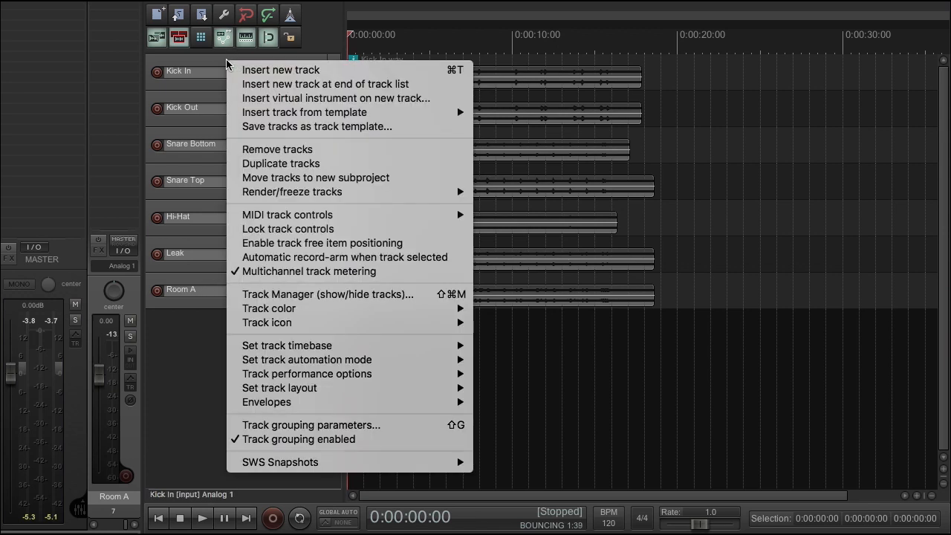
mouse_move(342, 177)
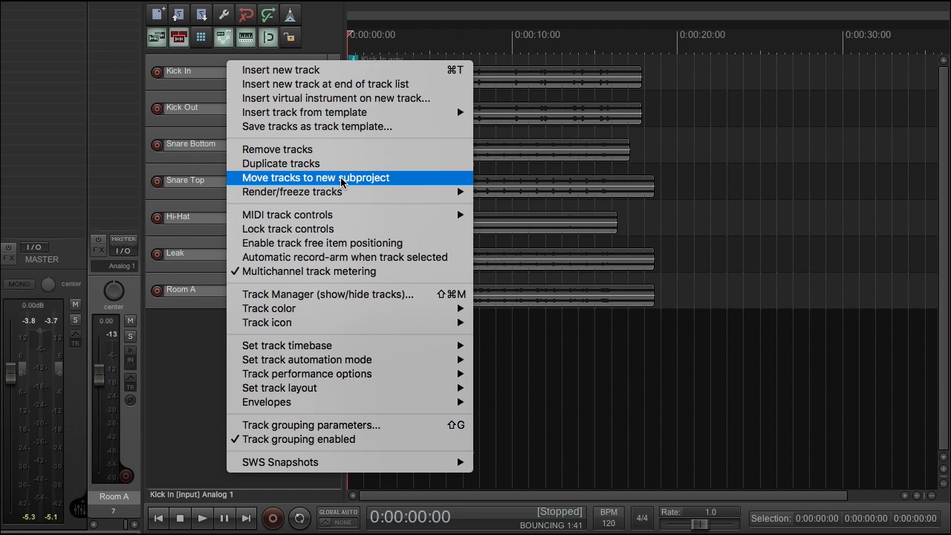
click(315, 178)
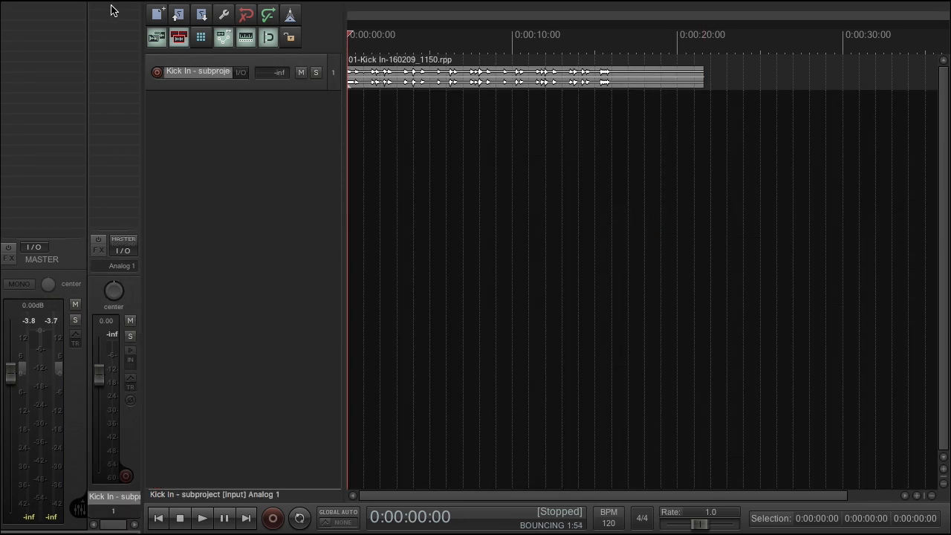
mouse_move(548, 177)
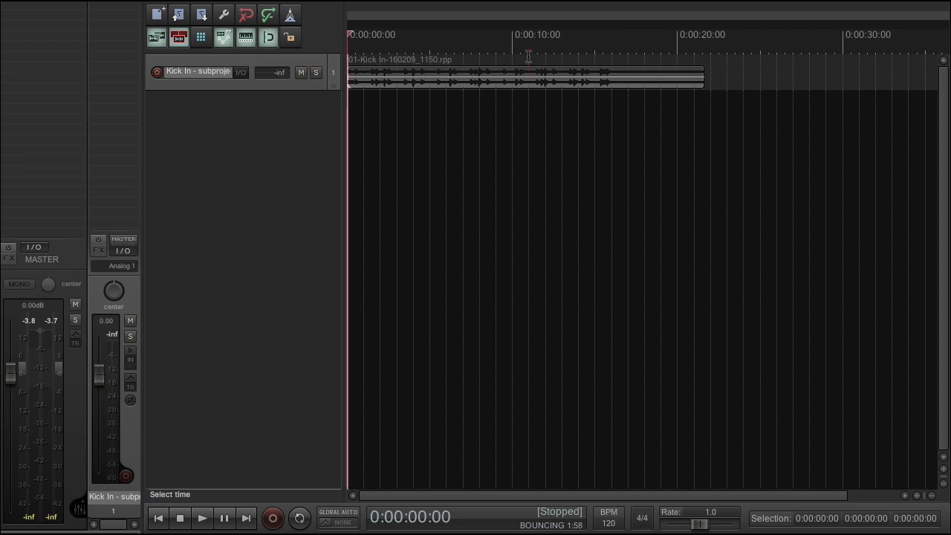
Step: Play the 'Kick In - subproject' track to hear the combined drums, then stop
click(202, 517)
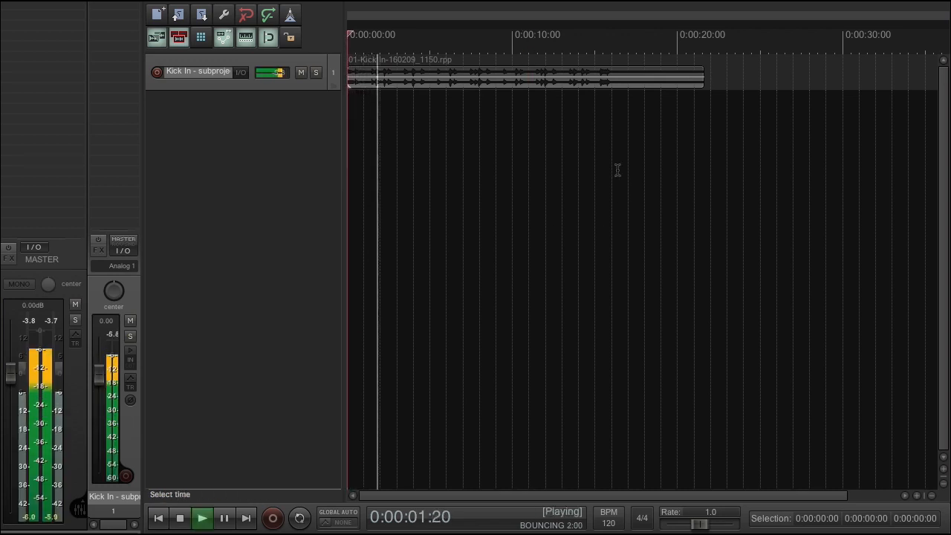
click(180, 518)
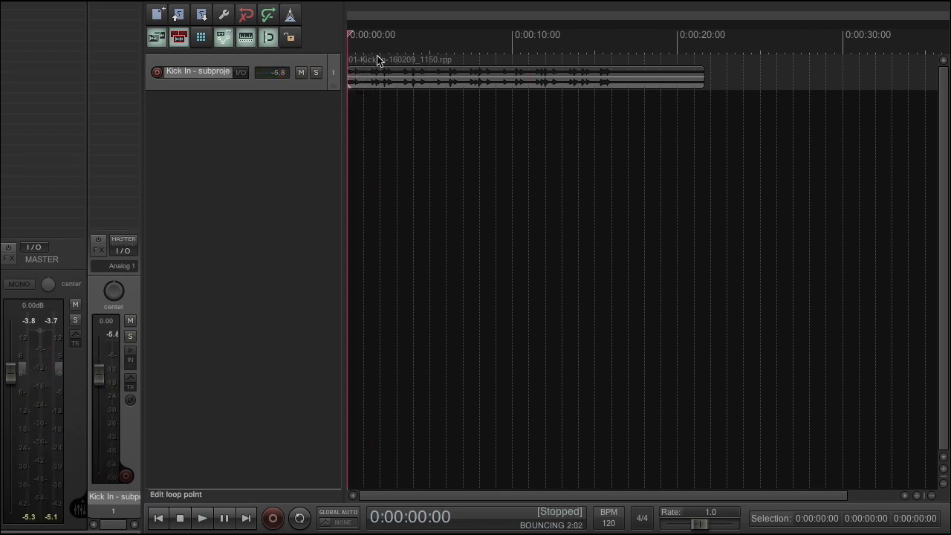